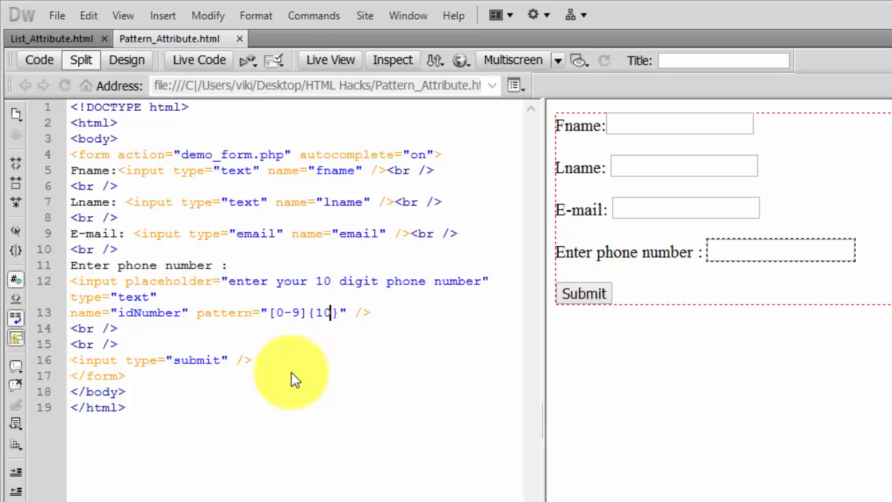
mouse_move(308, 444)
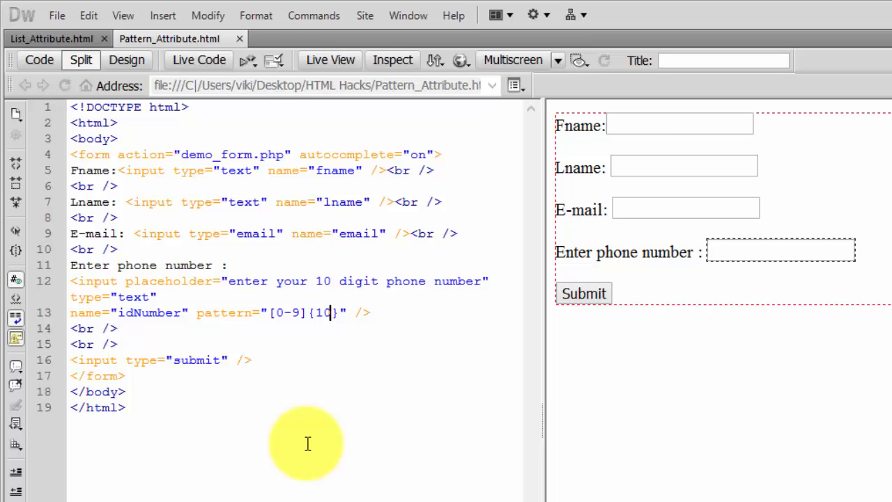
mouse_move(252, 258)
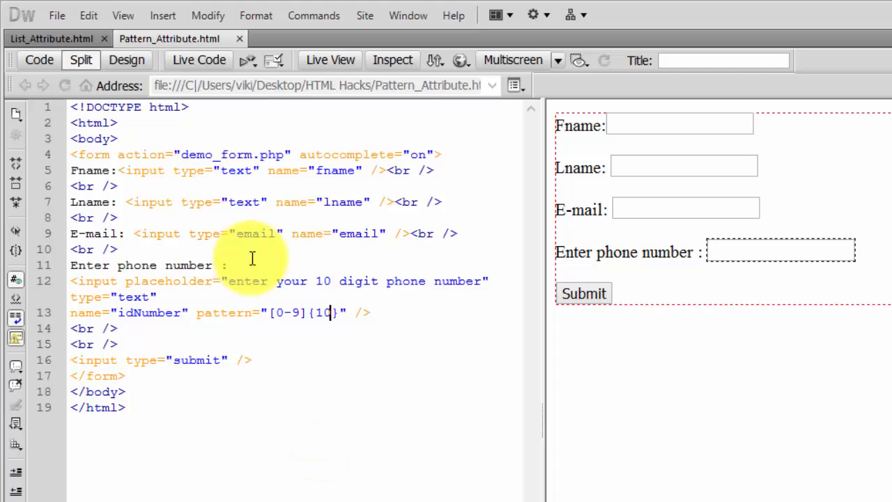
- Select the phone field in Design view and preview the form page in Chrome
left_click(780, 250)
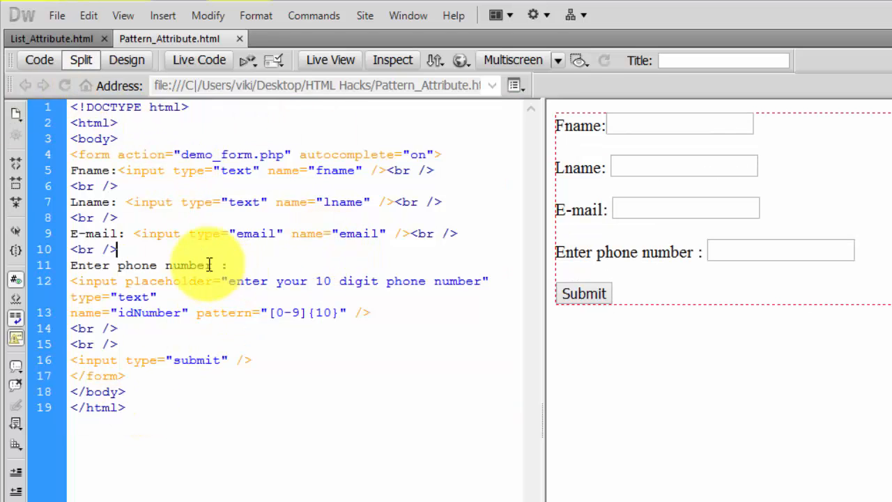
key("ctrl+a")
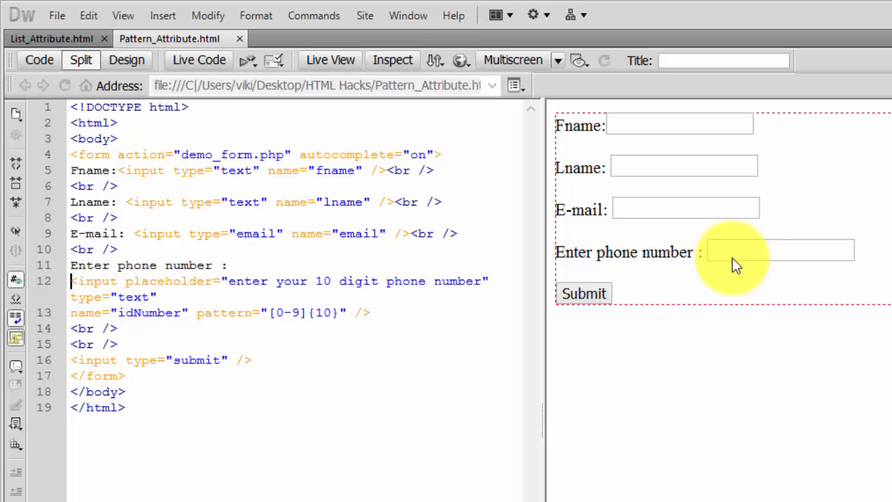
left_click(711, 251)
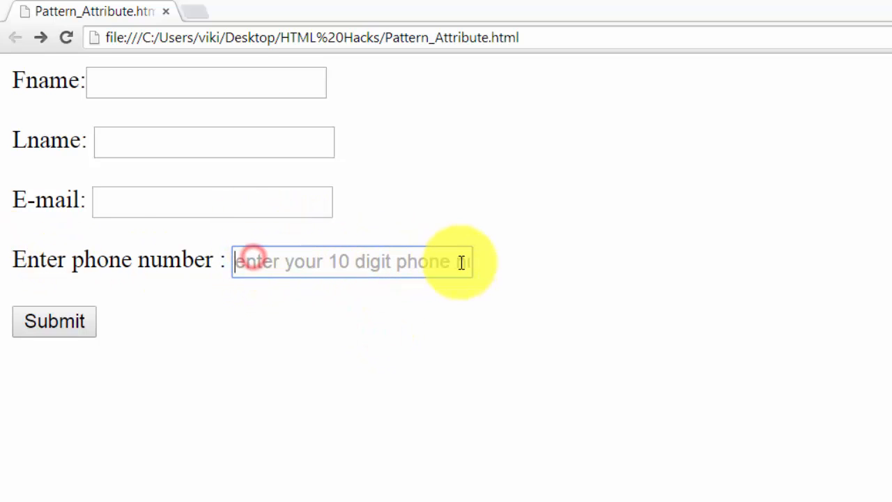
- Leave the Chrome preview and return to the form code in Dreamweaver
left_click(351, 262)
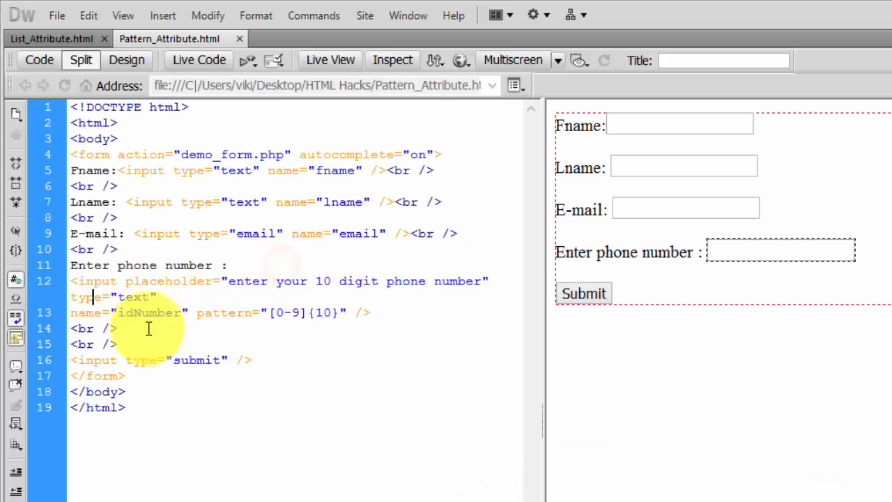
- Review the idNumber name and its digit pattern, then preview the form in Chrome again
left_click(147, 312)
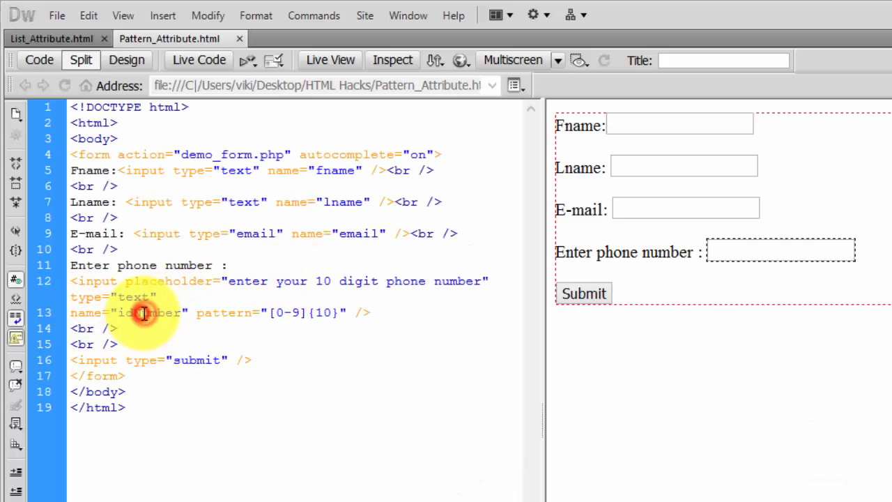
double_click(148, 312)
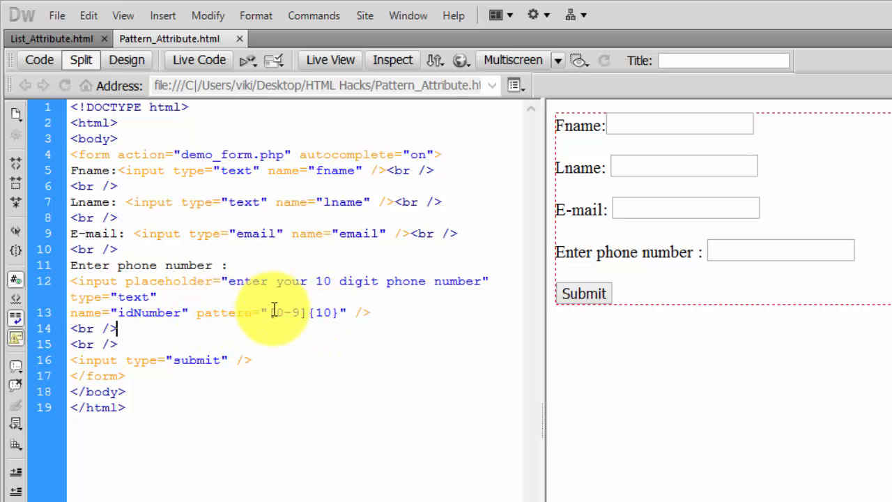
double_click(282, 312)
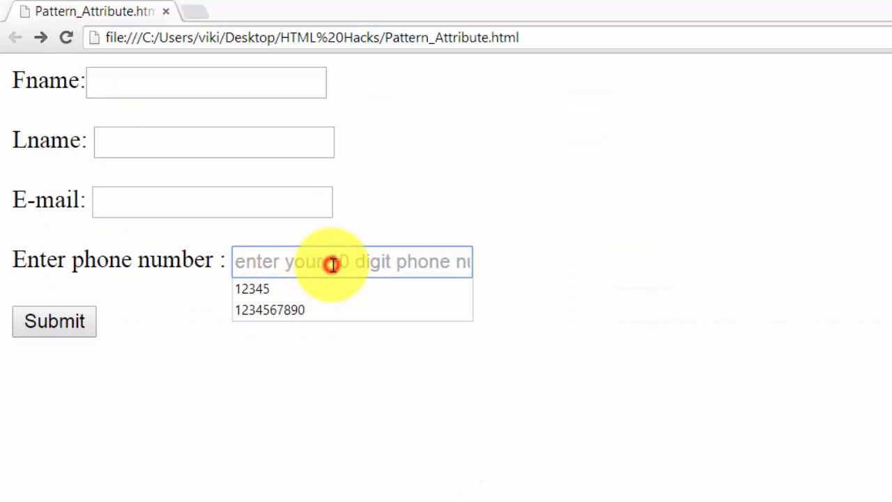
type("098")
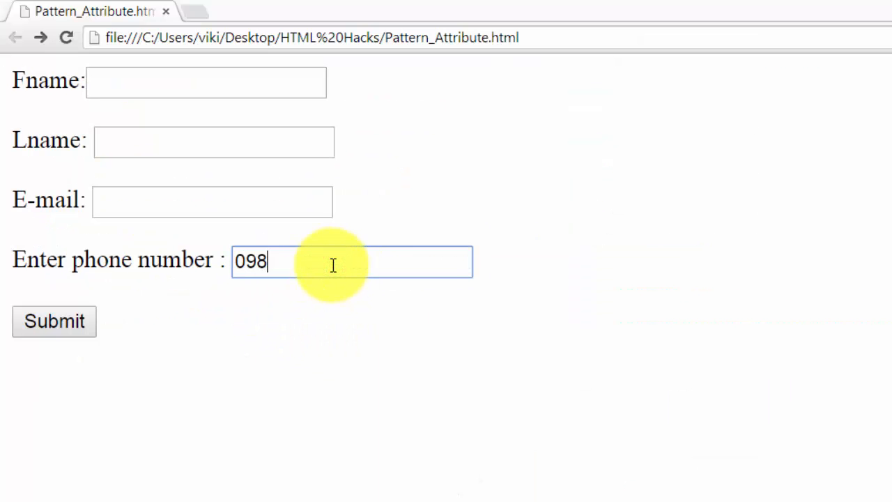
type("7546321")
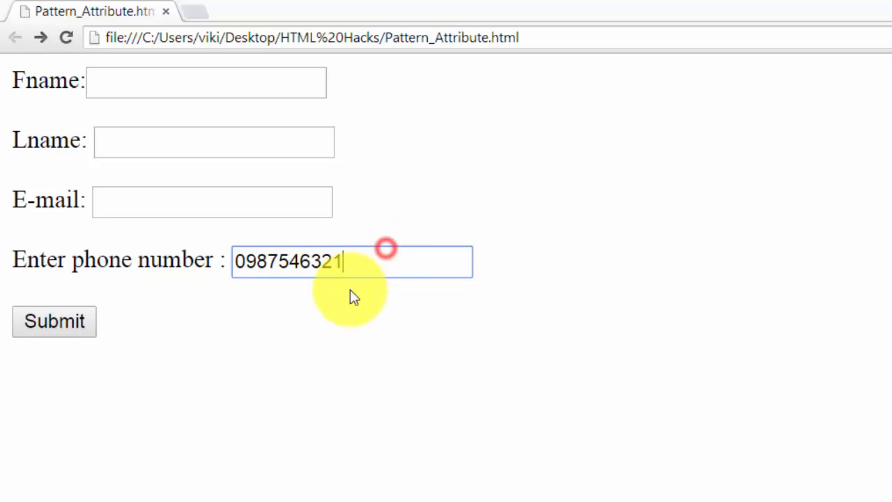
left_click(53, 321)
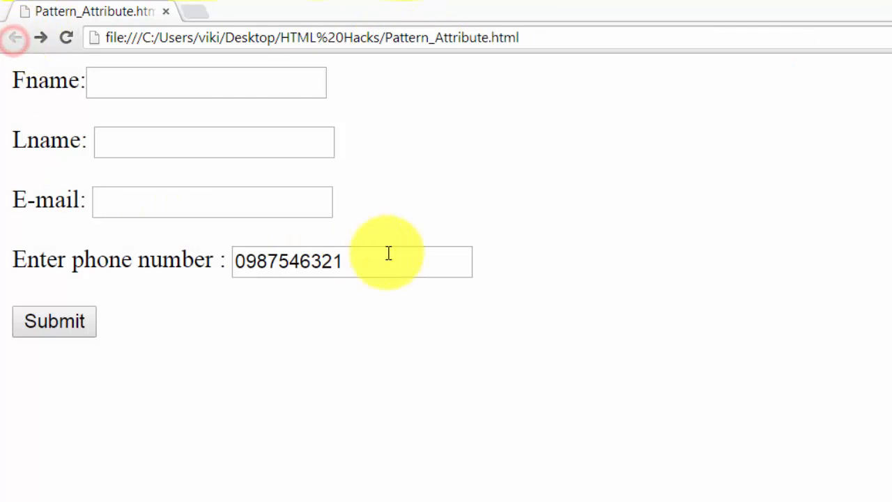
- Submit 131313 to get the format warning, then return to Dreamweaver
double_click(287, 260)
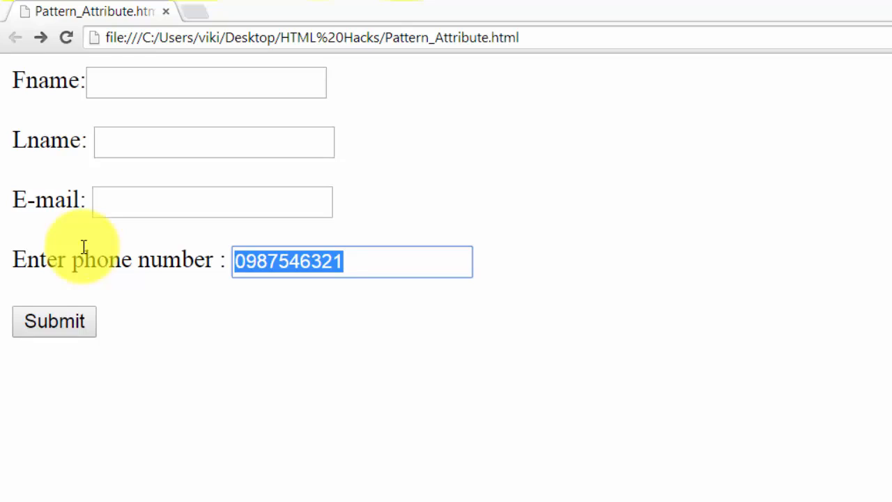
type("131313")
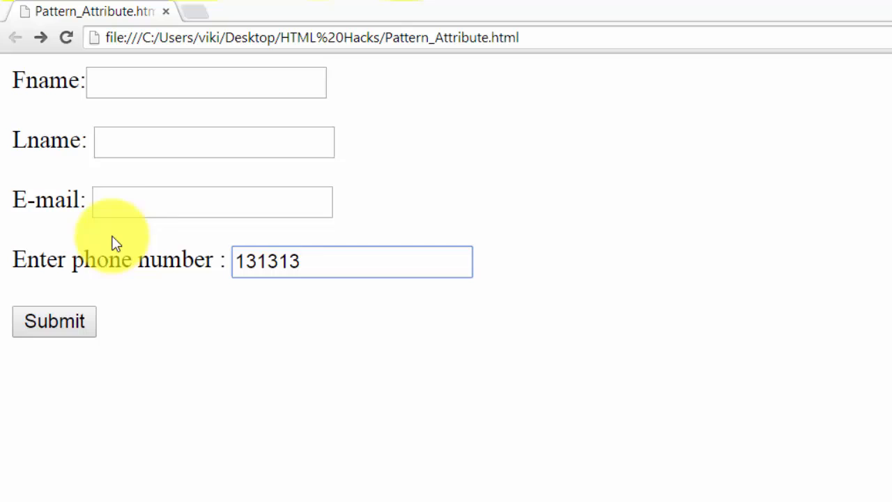
left_click(54, 321)
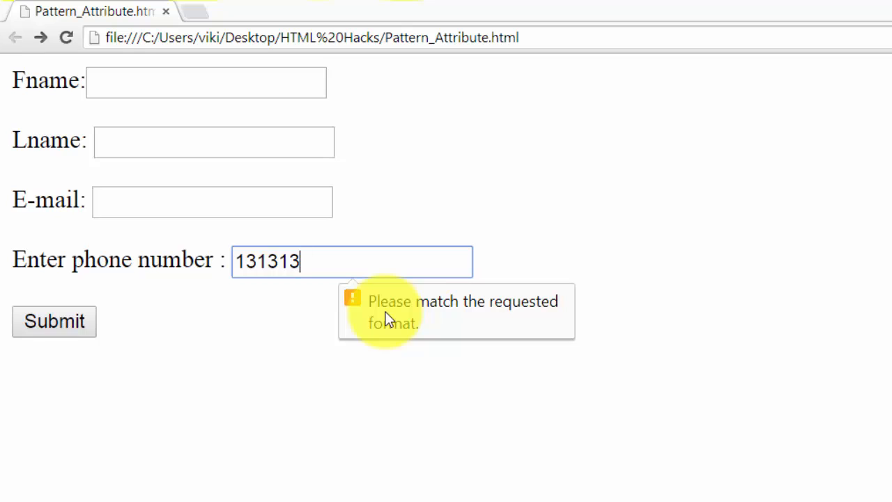
left_click(321, 261)
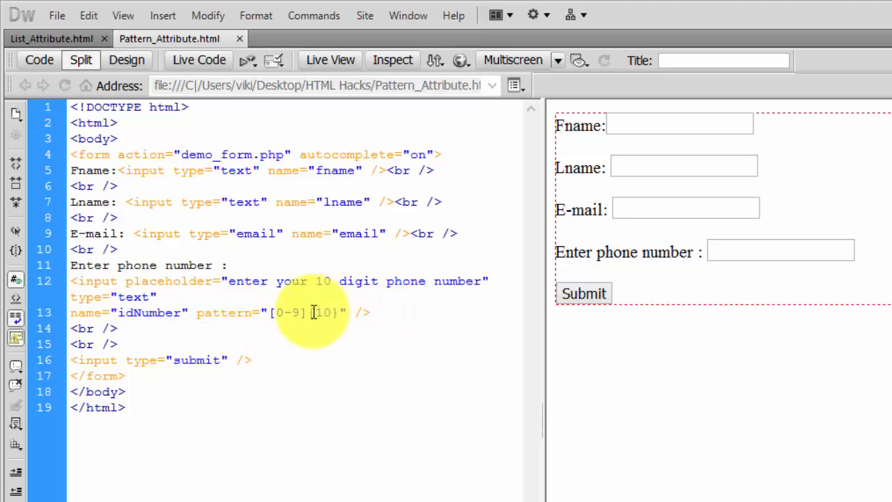
- Change the pattern to [0-9]{5} and the placeholder to a 5 digit phone number, then preview in Chrome
double_click(323, 313)
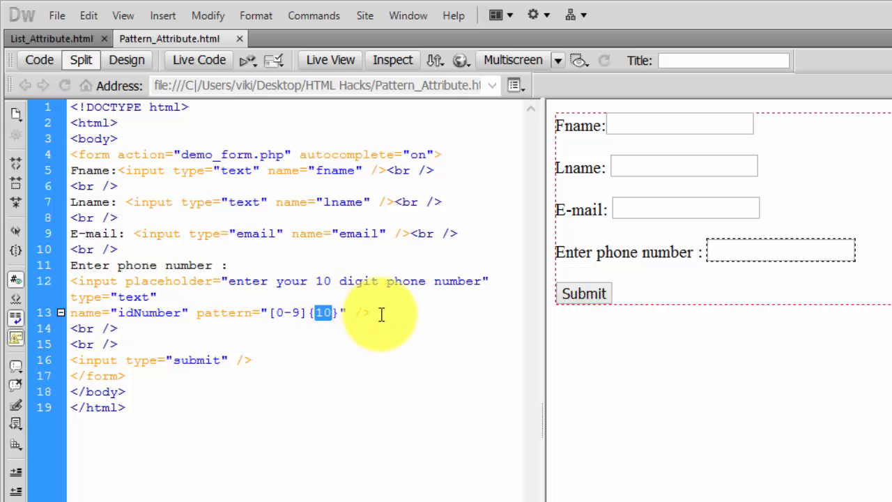
type("5")
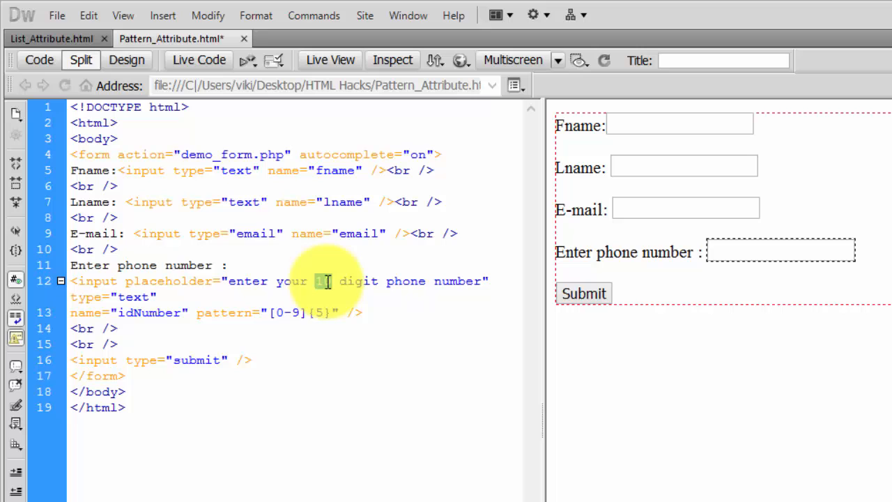
left_click(338, 254)
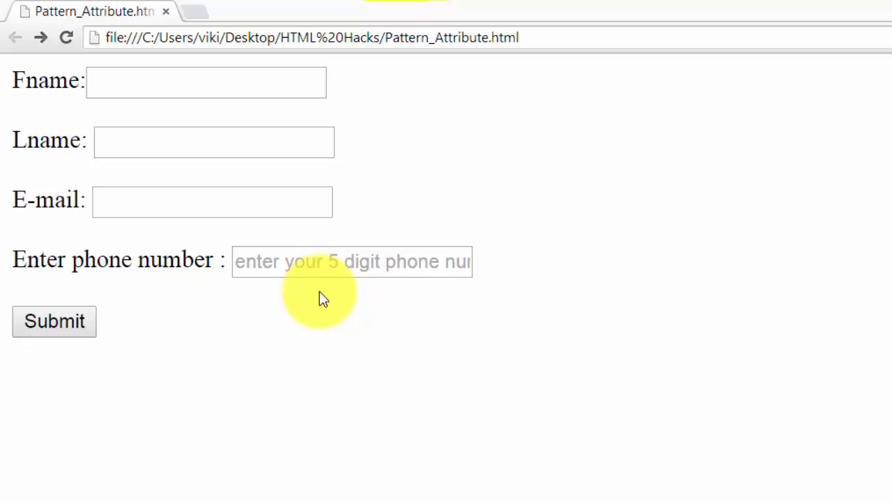
type("6464")
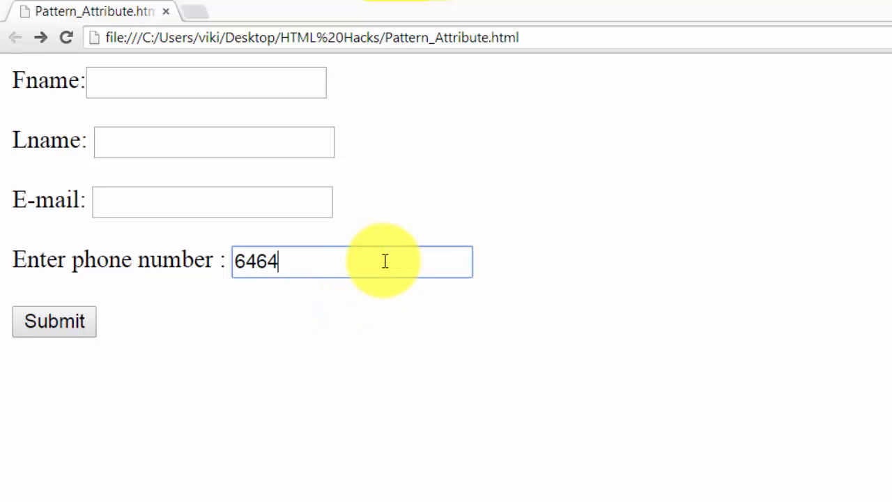
left_click(55, 321)
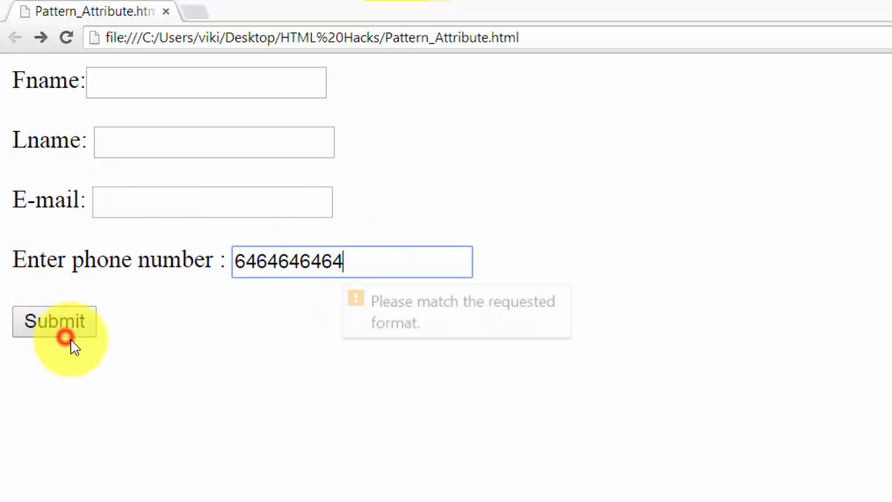
left_click(55, 320)
type("1")
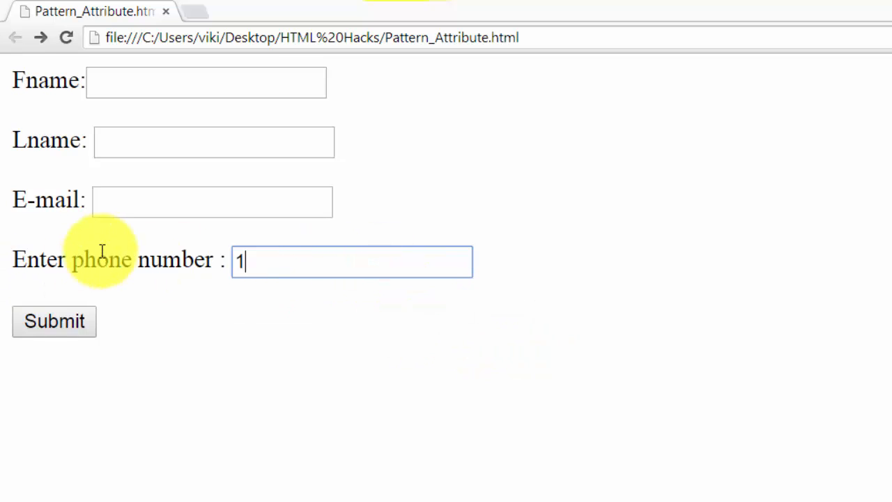
type("313")
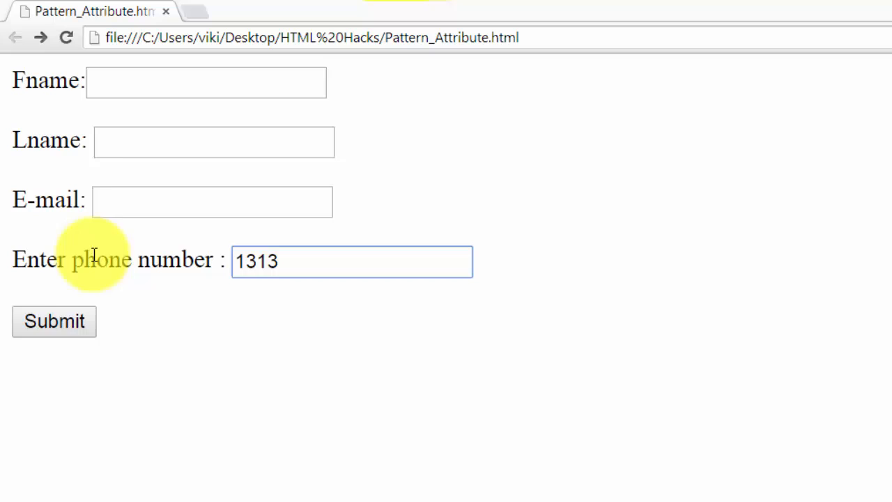
left_click(55, 321)
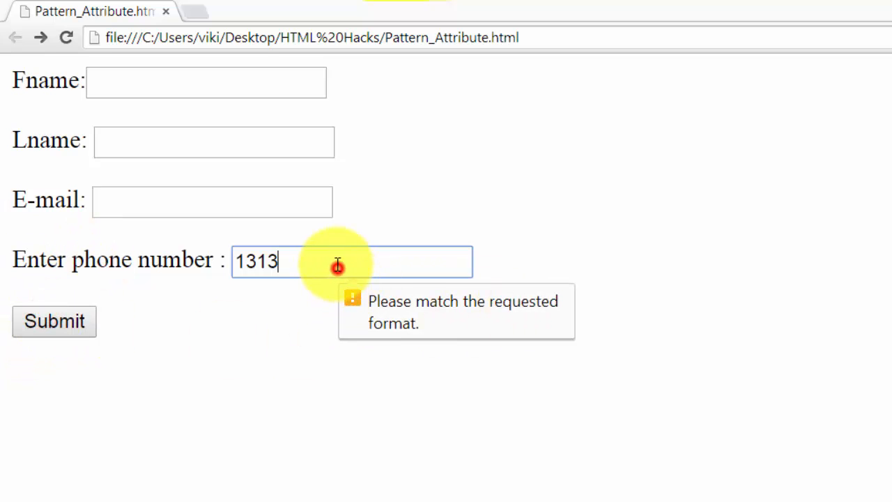
left_click(352, 260)
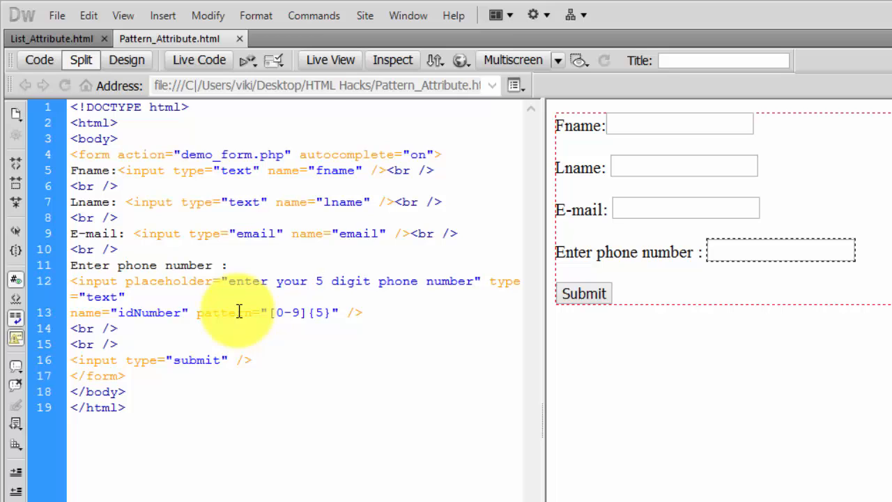
left_click(321, 281)
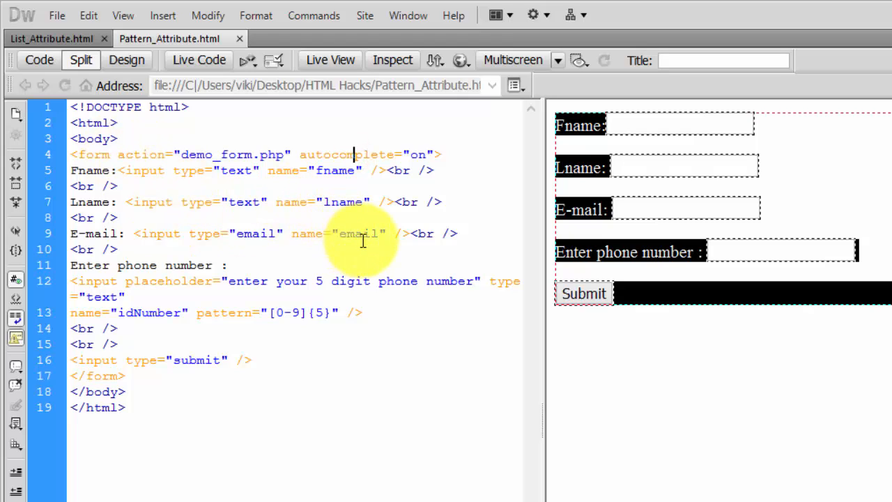
mouse_move(342, 202)
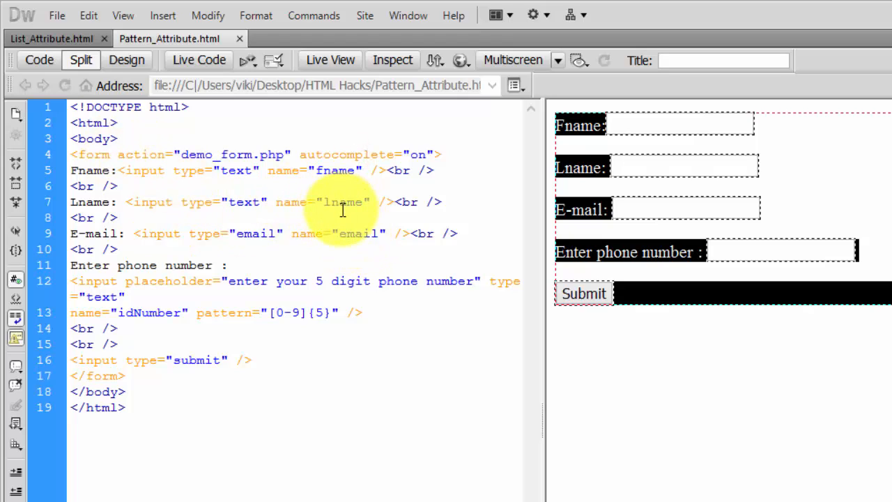